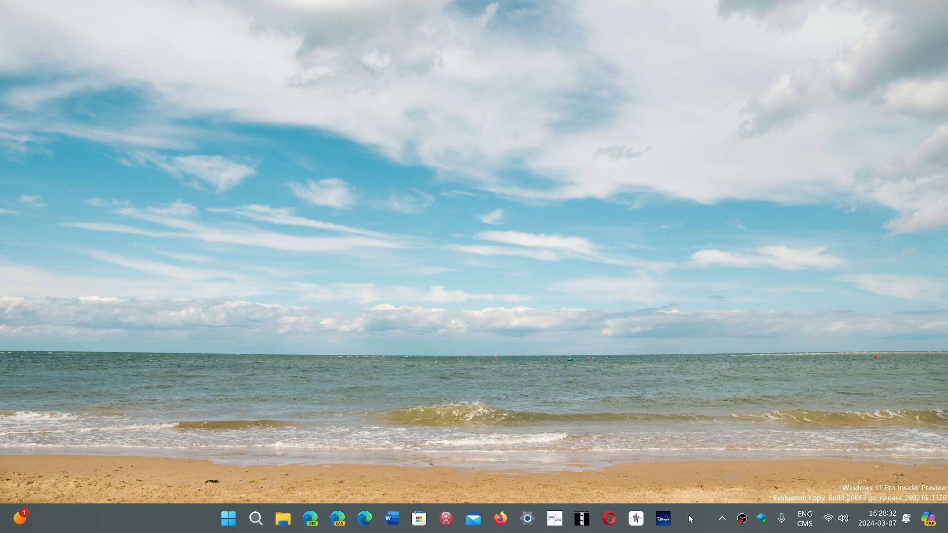
{"action": "mouse_move", "coordinate": [693, 519]}
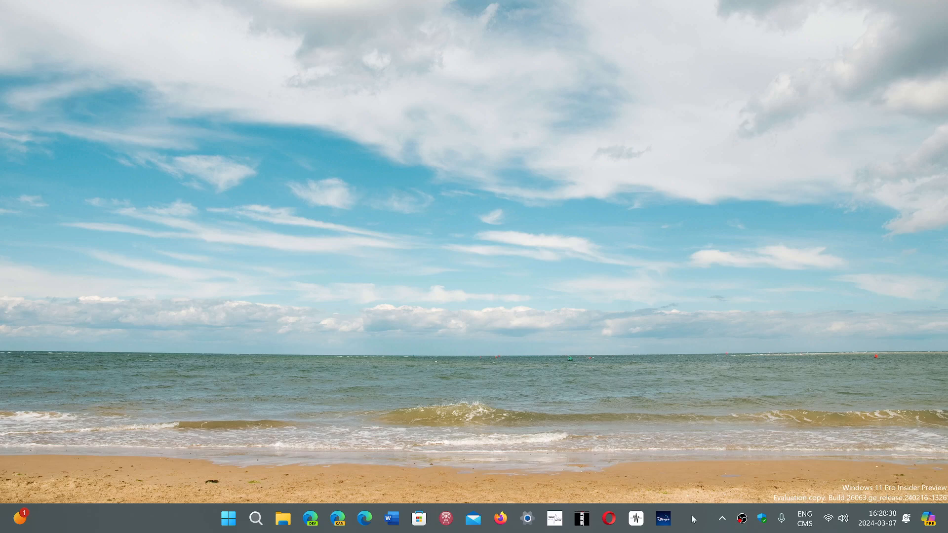
{"action": "mouse_move", "coordinate": [616, 311]}
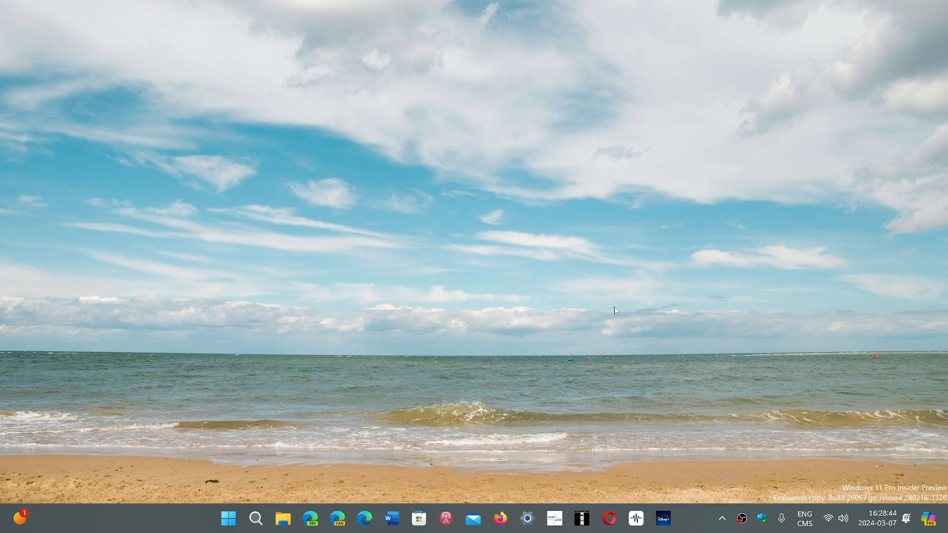
Launch Microsoft Edge from the taskbar and land on the Google home page.
{"action": "left_click", "coordinate": [364, 519]}
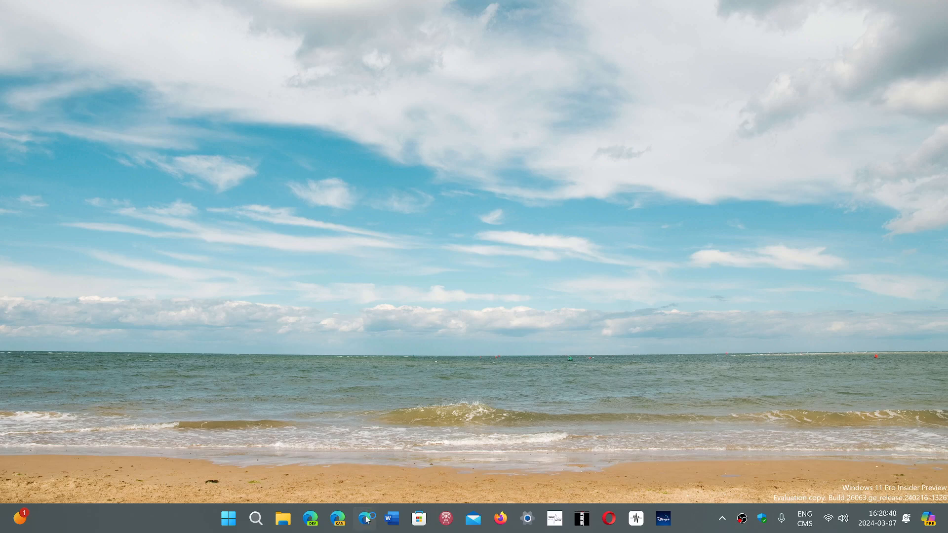
{"action": "left_click", "coordinate": [365, 520]}
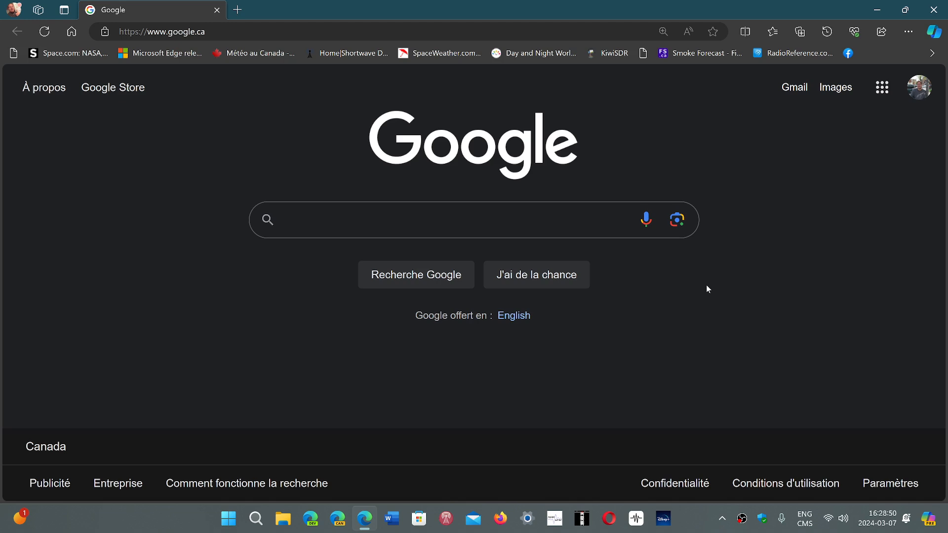
{"action": "left_click", "coordinate": [423, 219]}
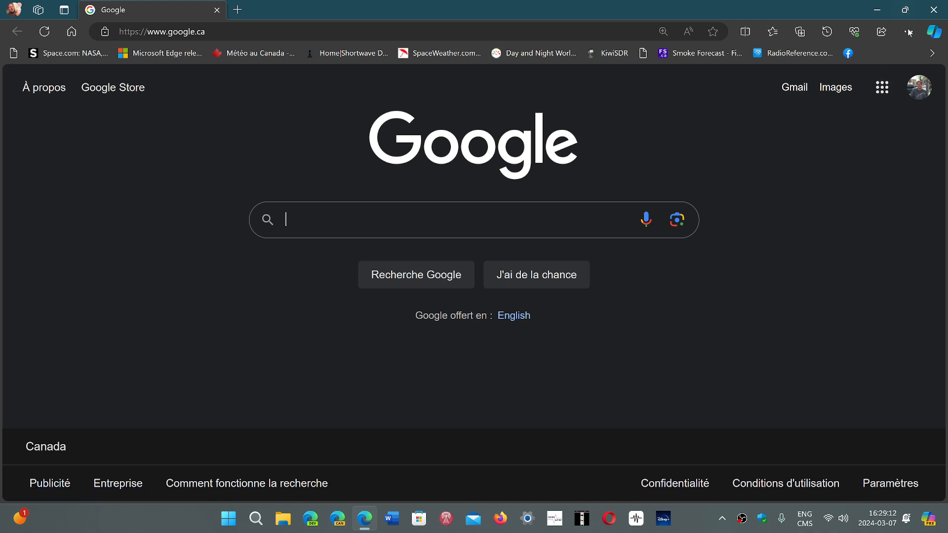
Open About Microsoft Edge via the main menu, showing version 122.0.2365.80 up to date.
{"action": "left_click", "coordinate": [908, 32]}
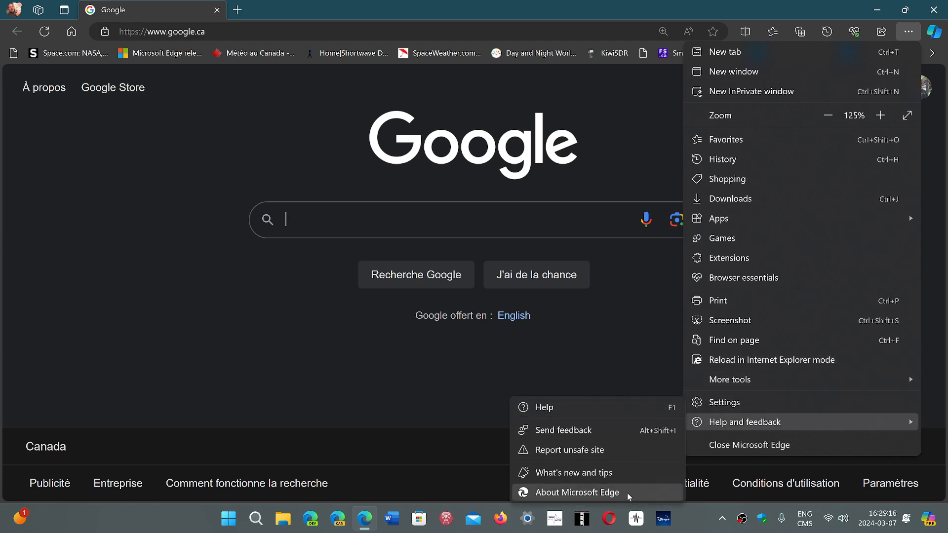
{"action": "left_click", "coordinate": [577, 493]}
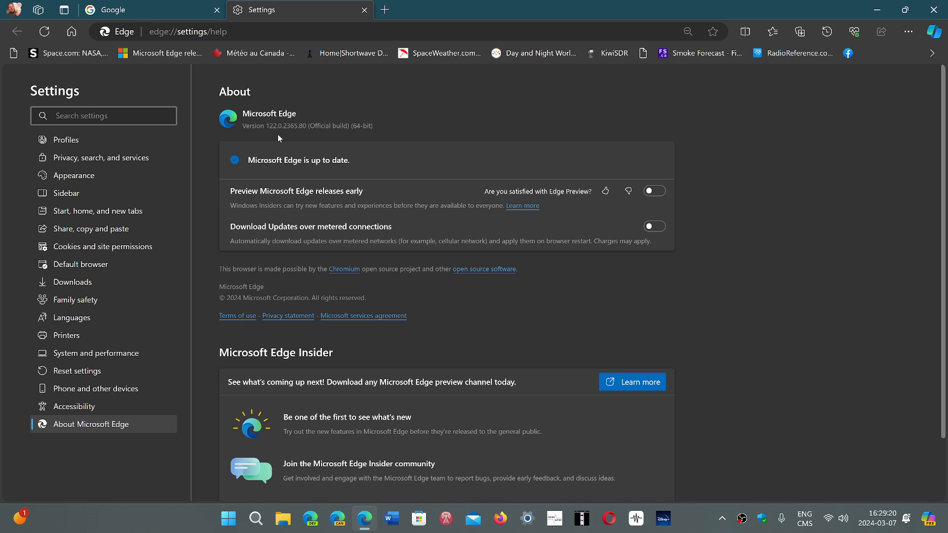
{"action": "mouse_move", "coordinate": [297, 138]}
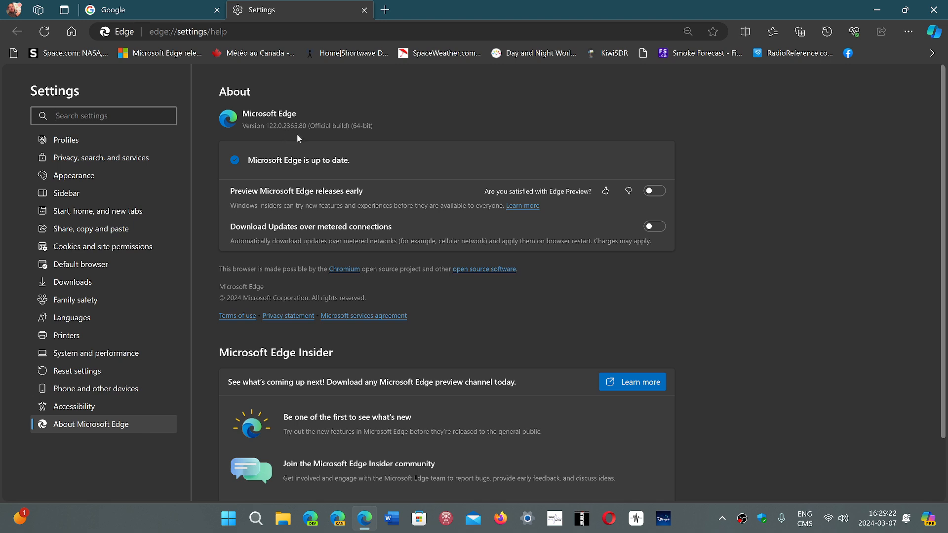
{"action": "mouse_move", "coordinate": [305, 134]}
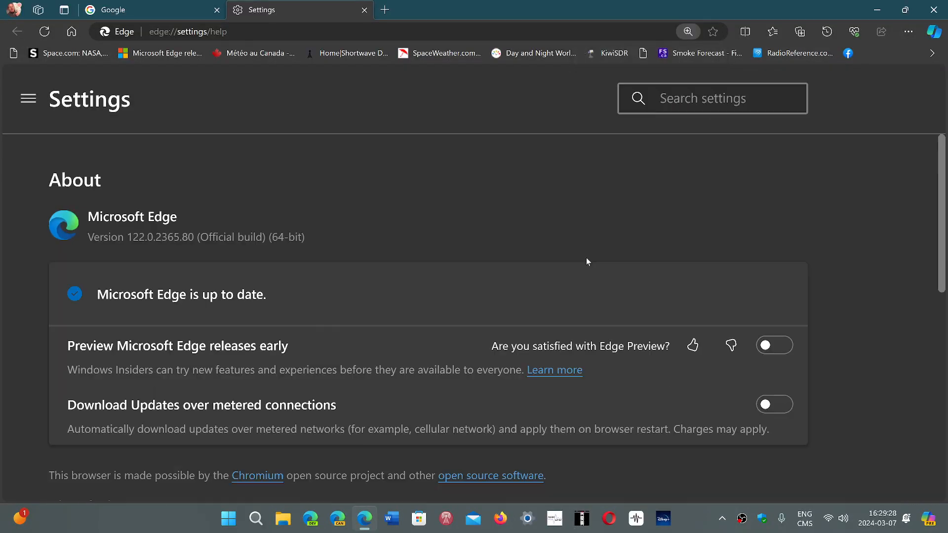
{"action": "left_click", "coordinate": [27, 99]}
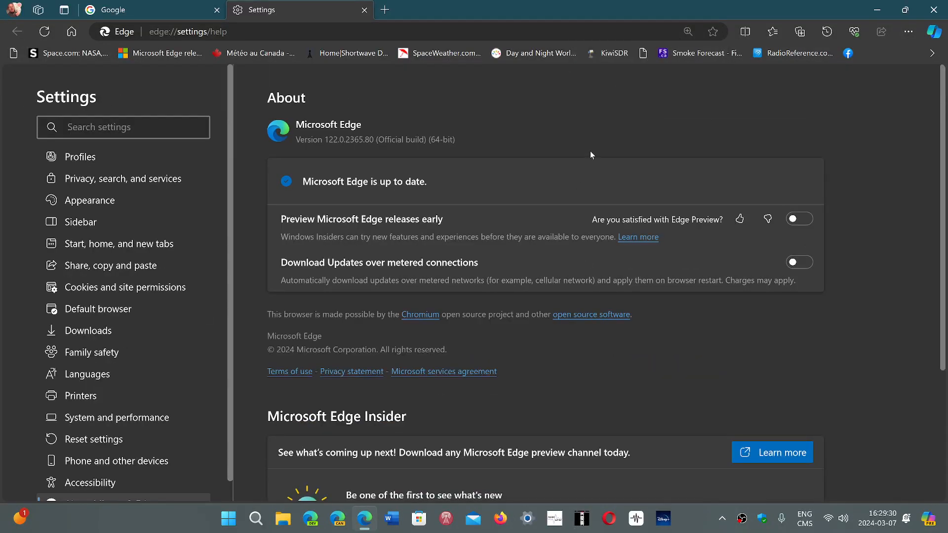
{"action": "mouse_move", "coordinate": [627, 111]}
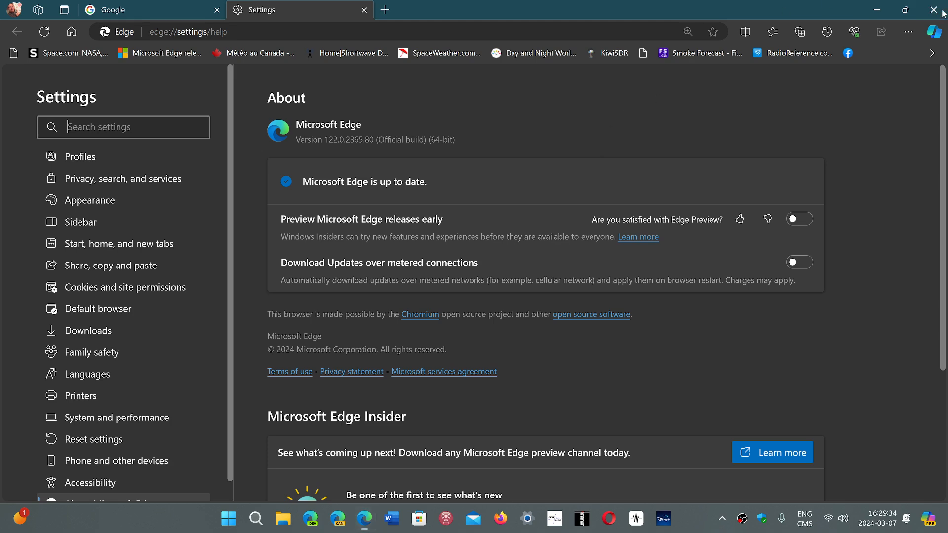
Close the Edge window to return to the beach-wallpaper desktop.
{"action": "left_click", "coordinate": [935, 10]}
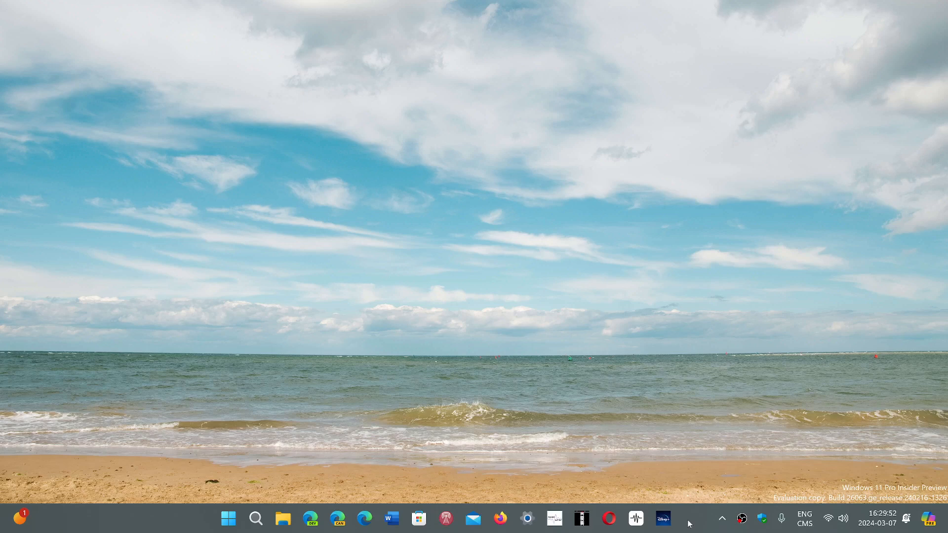
{"action": "mouse_move", "coordinate": [701, 319]}
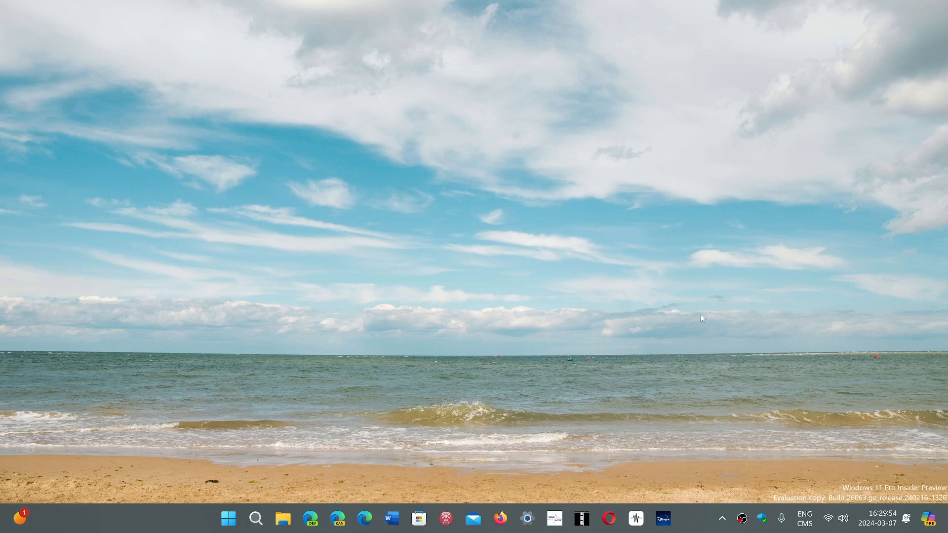
{"action": "mouse_move", "coordinate": [603, 378]}
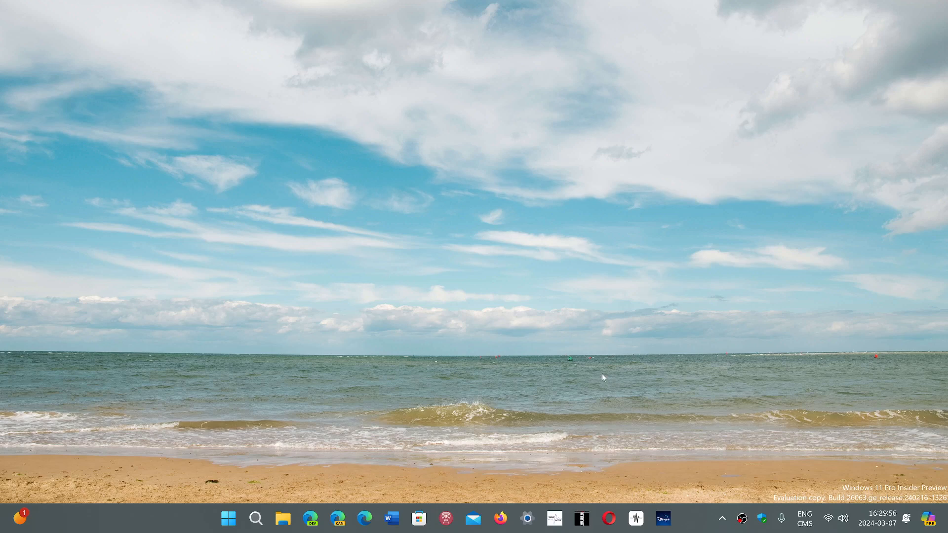